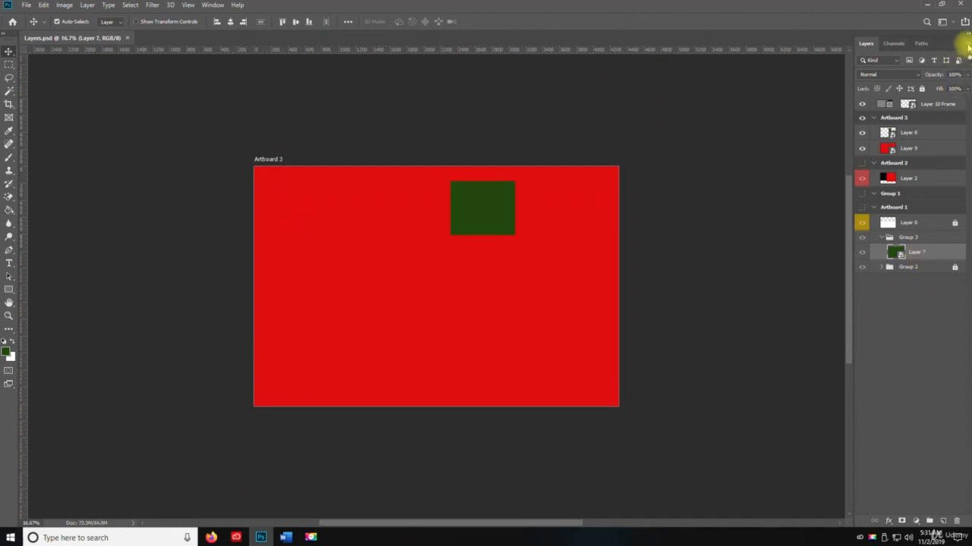
Step: Reach Blending Options for Layer 7, the green square, via the Layers panel menu
left_click(964, 42)
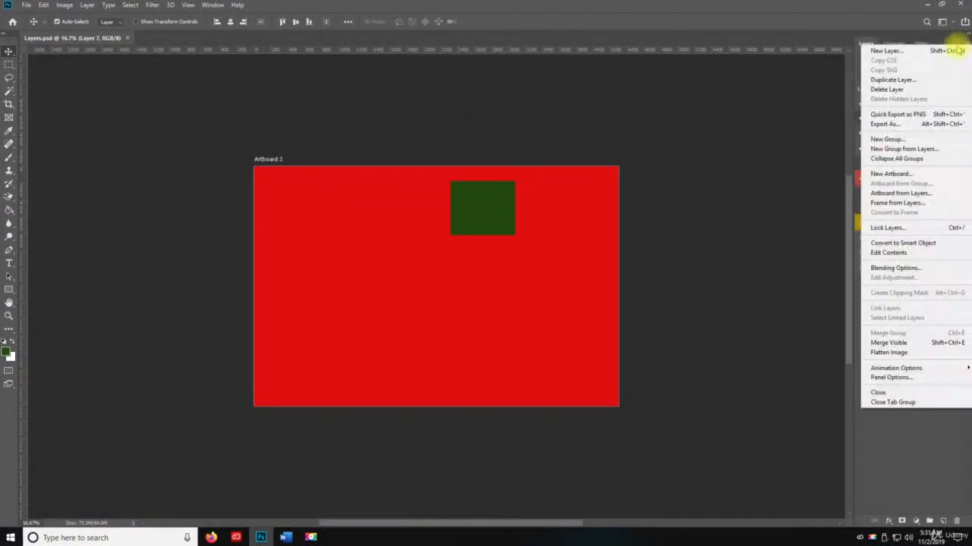
left_click(896, 268)
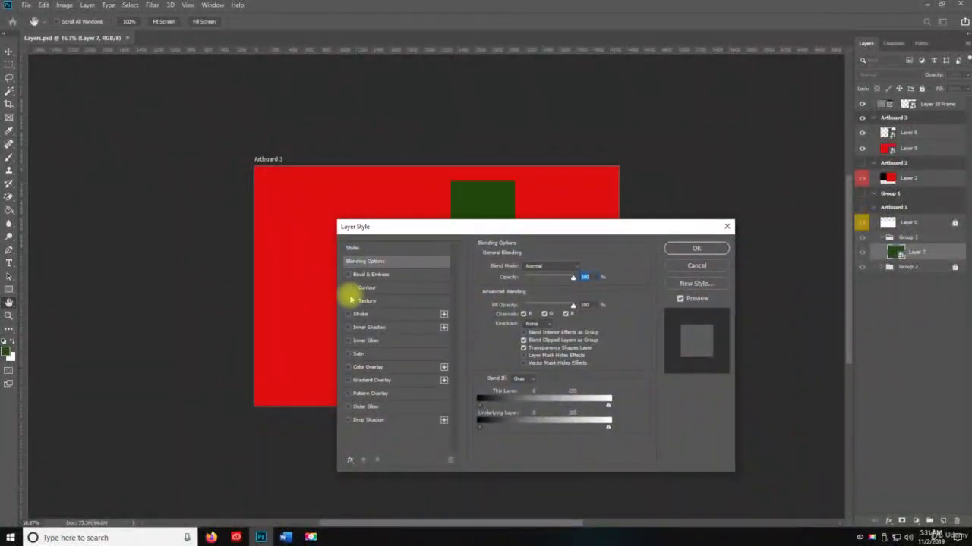
Step: Apply Bevel & Emboss with Texture, Stroke, Inner Shadow, Inner Glow, Satin, Color Overlay, Outer Glow and Drop Shadow
left_click(350, 274)
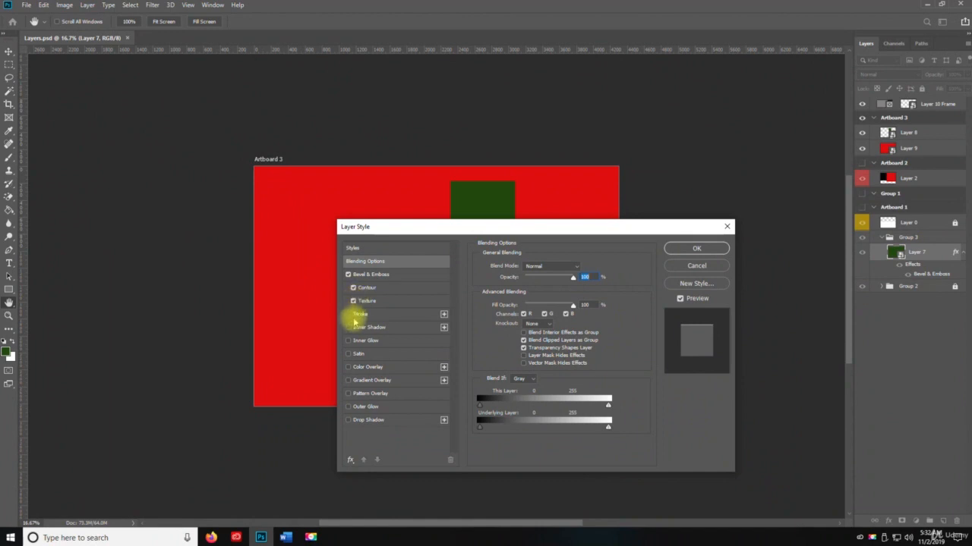
left_click(349, 340)
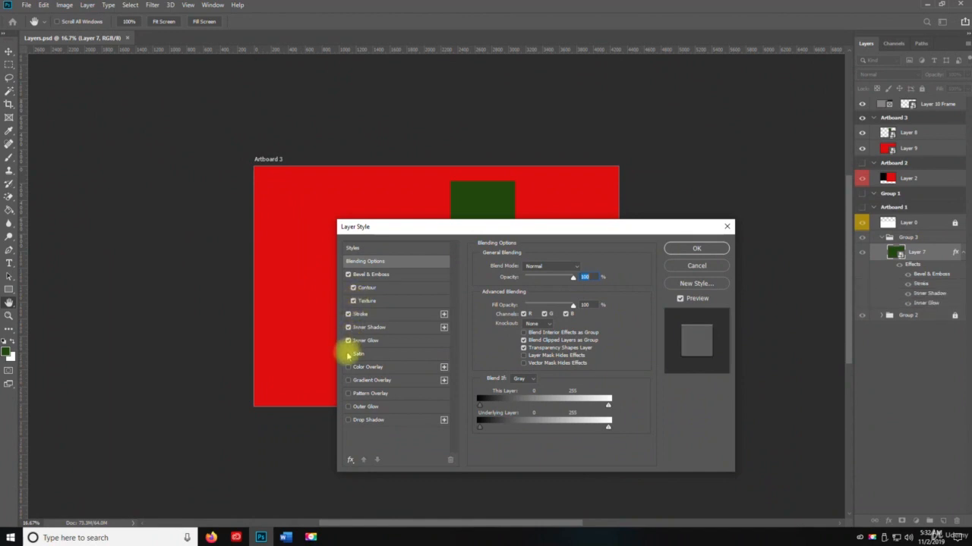
left_click(349, 366)
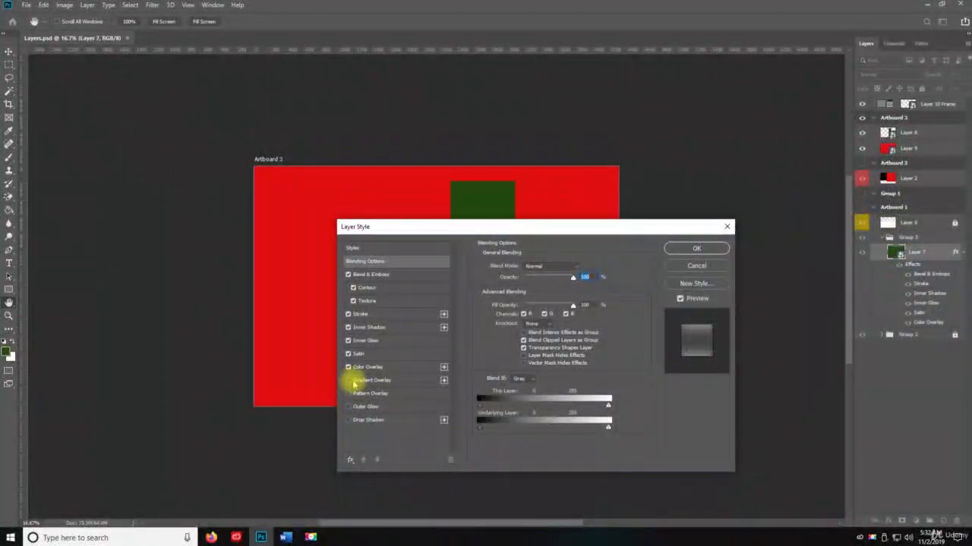
left_click(349, 407)
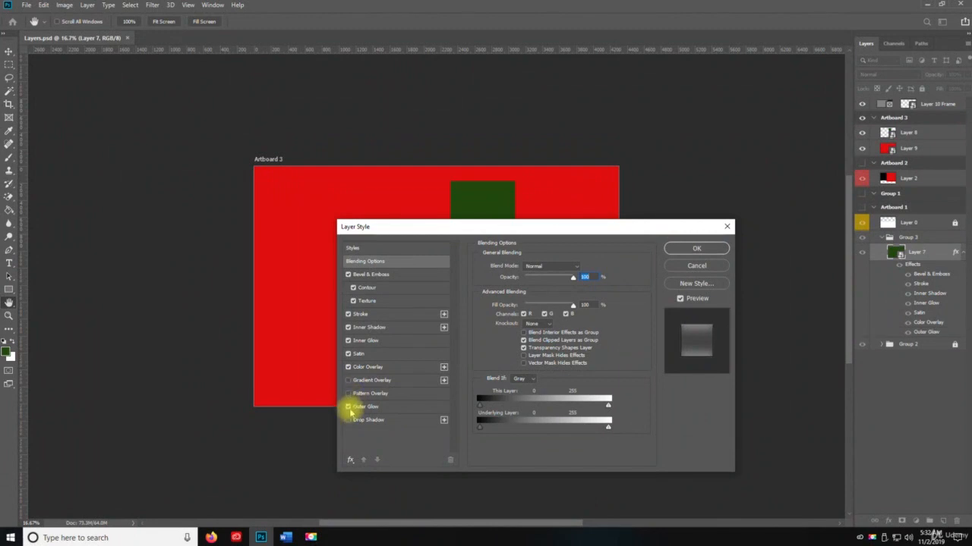
left_click(349, 406)
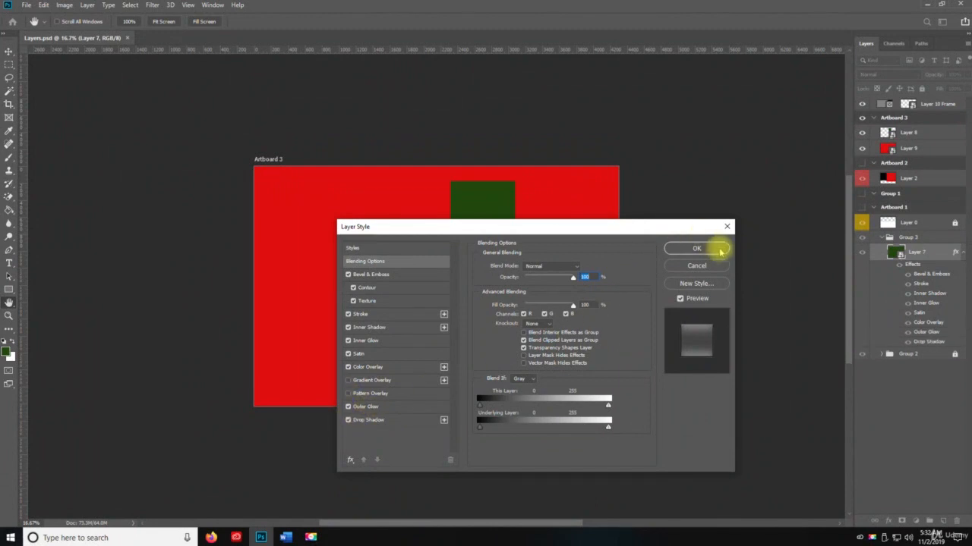
left_click(695, 249)
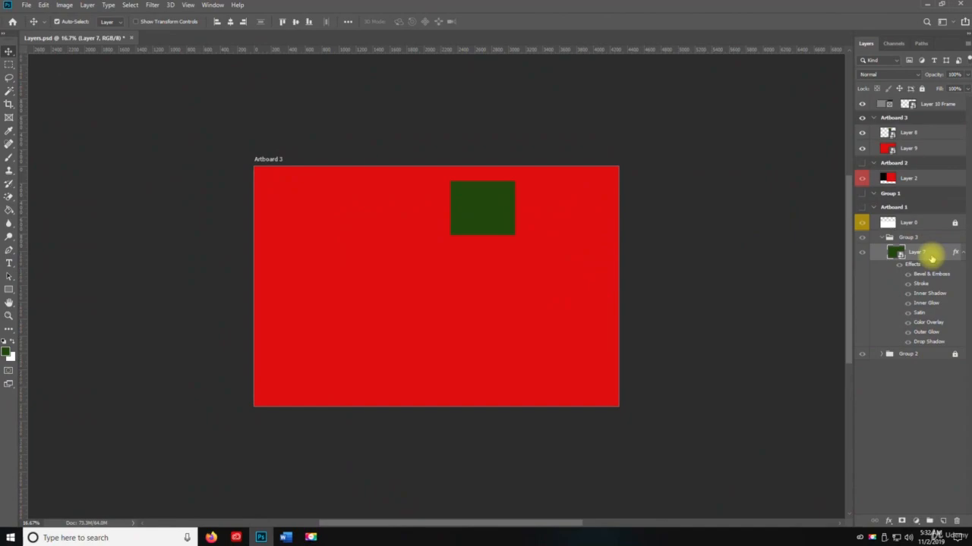
right_click(914, 252)
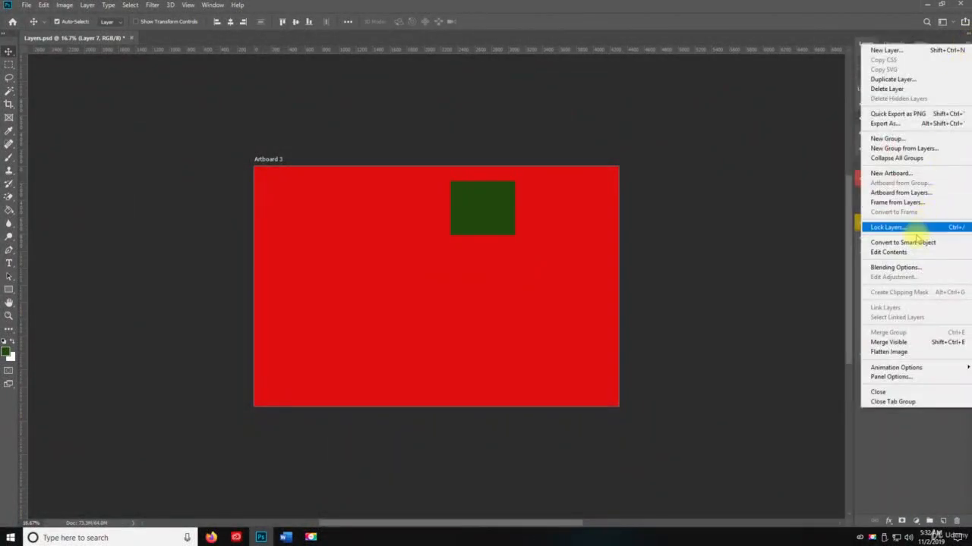
left_click(902, 243)
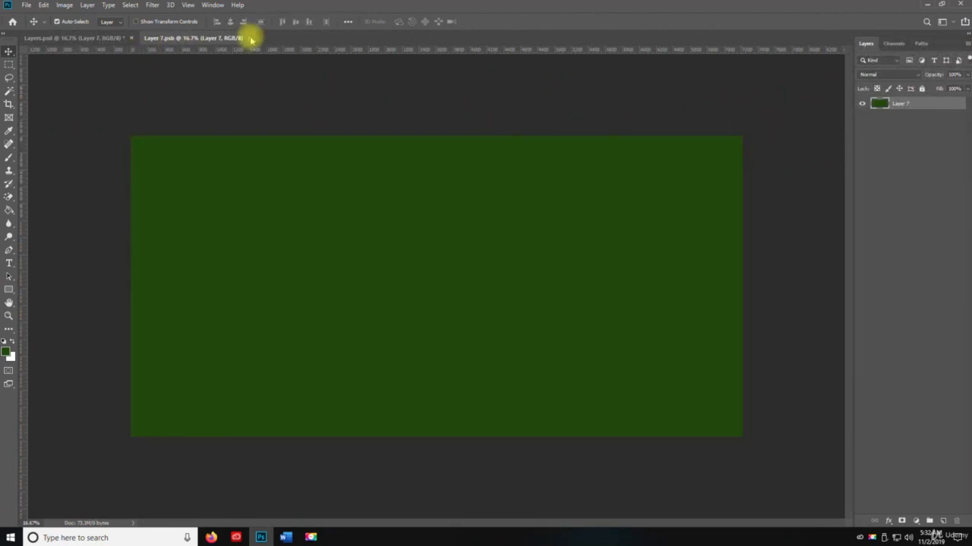
left_click(68, 38)
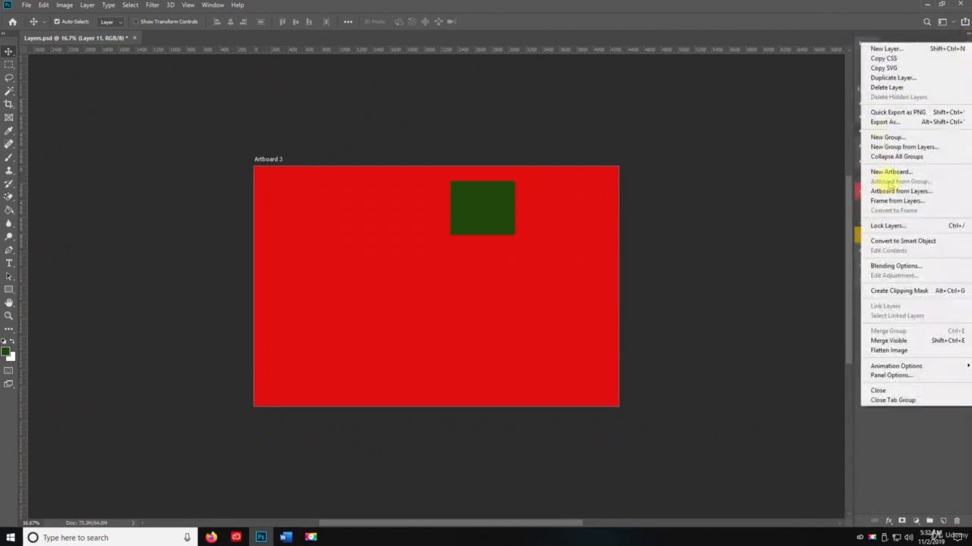
Step: Add Layer 11 filling Artboard 3 with green, then bring up the Layers panel menu
left_click(895, 266)
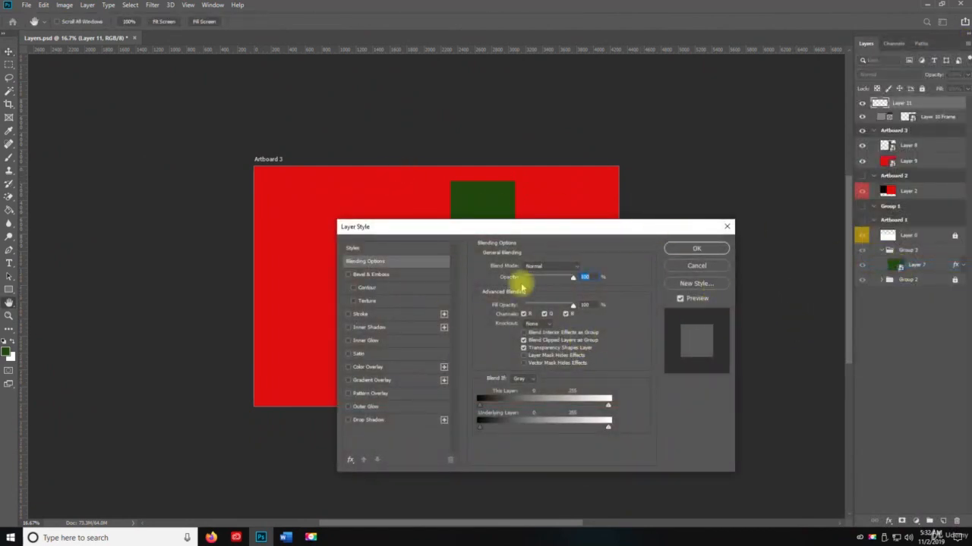
left_click(696, 249)
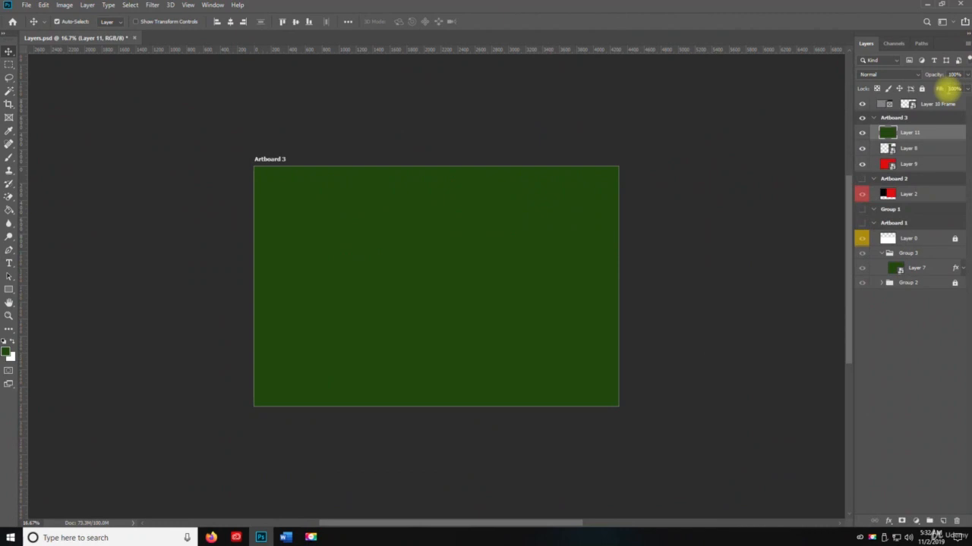
left_click(965, 43)
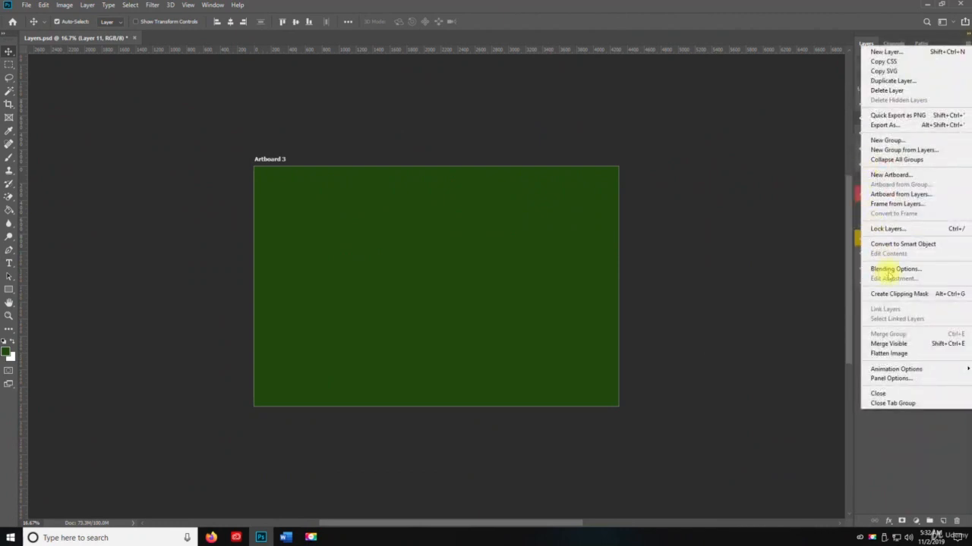
Step: In Blending Options, add Bevel & Emboss with Contour and Texture, Stroke and Inner Shadow
left_click(896, 269)
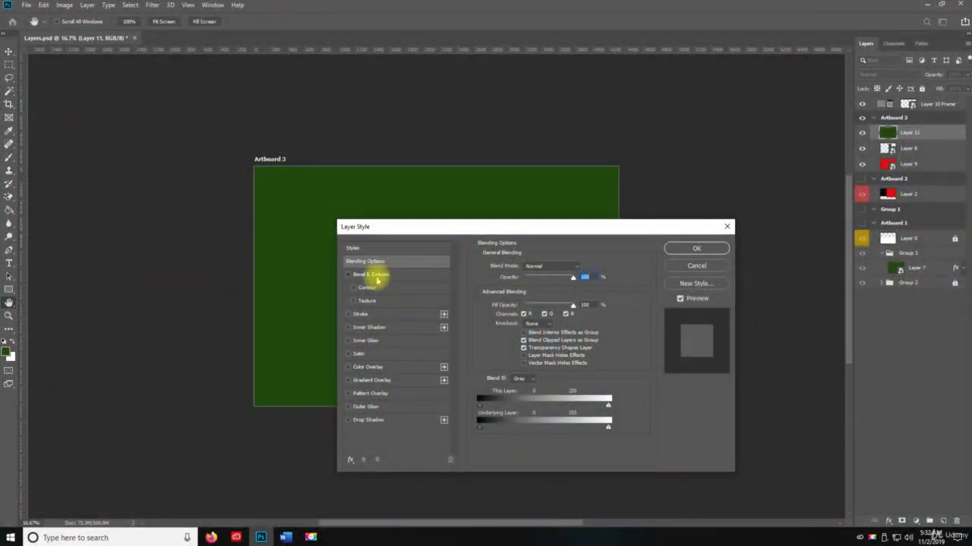
left_click(365, 273)
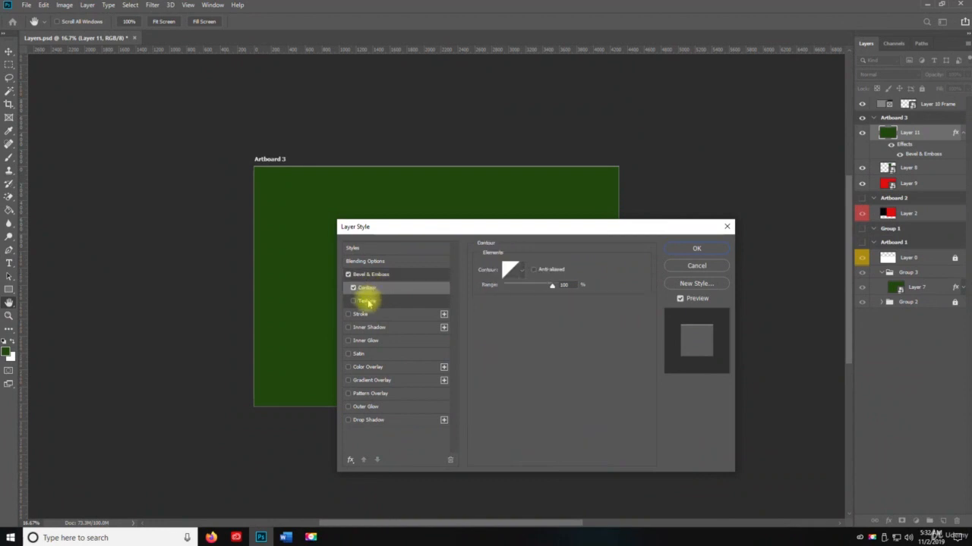
left_click(368, 301)
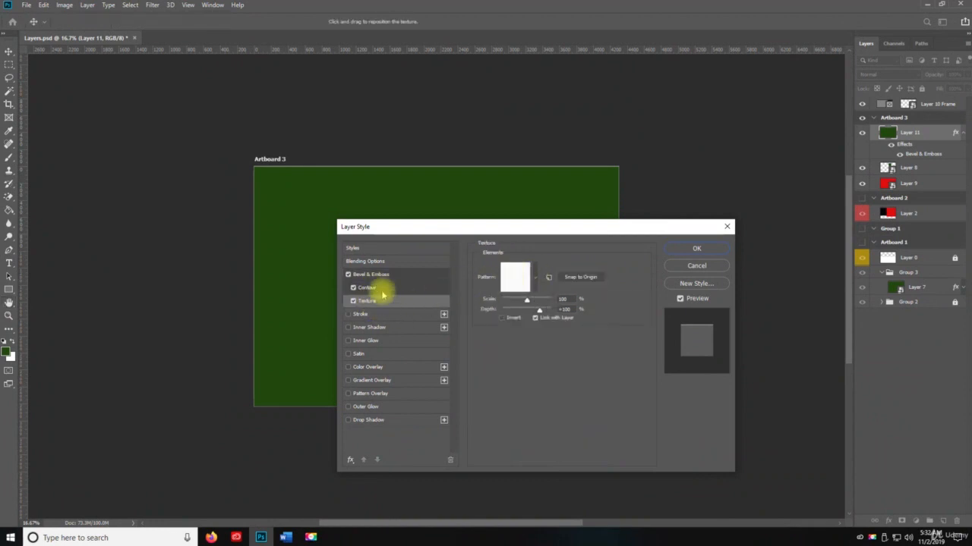
left_click(361, 313)
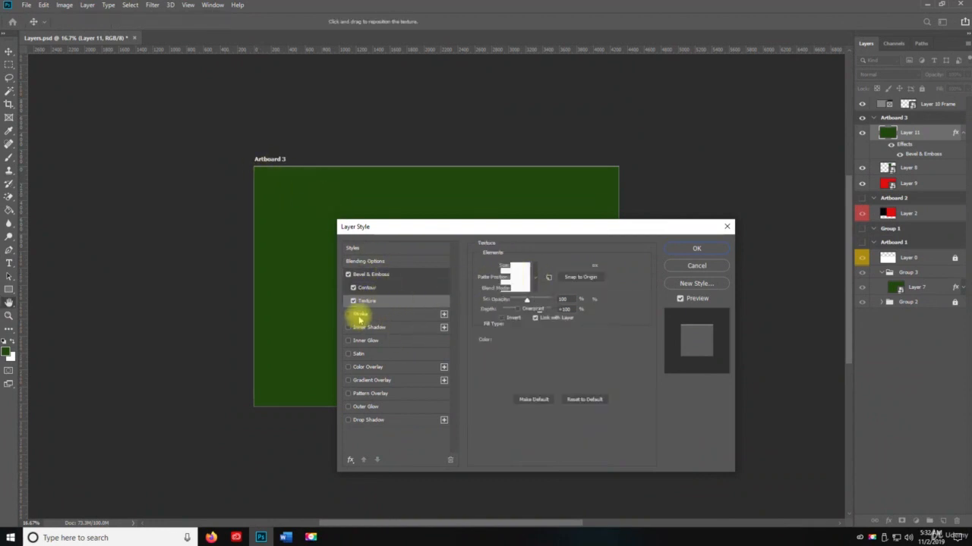
left_click(371, 327)
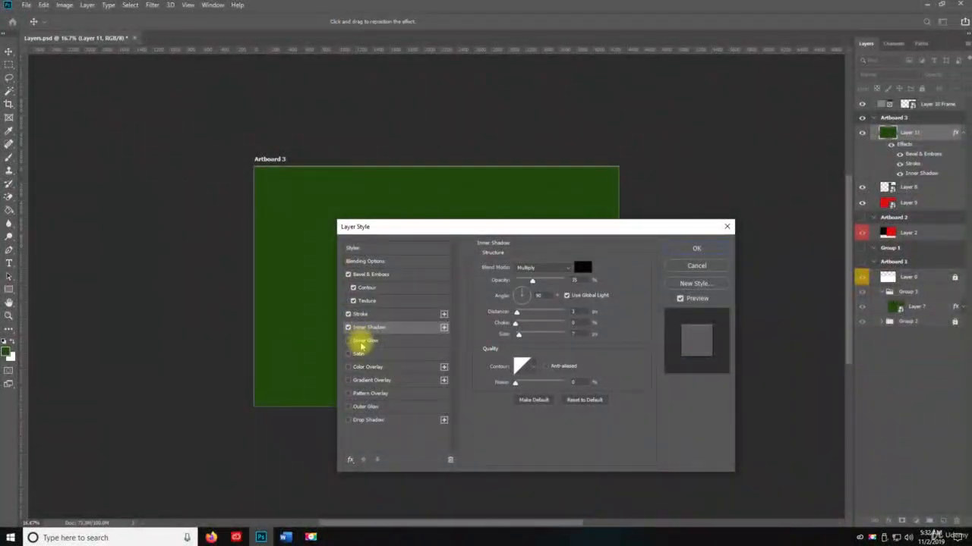
Step: Add Satin, Color Overlay, Inner Glow, Outer Glow and Drop Shadow, then apply the styles
left_click(368, 366)
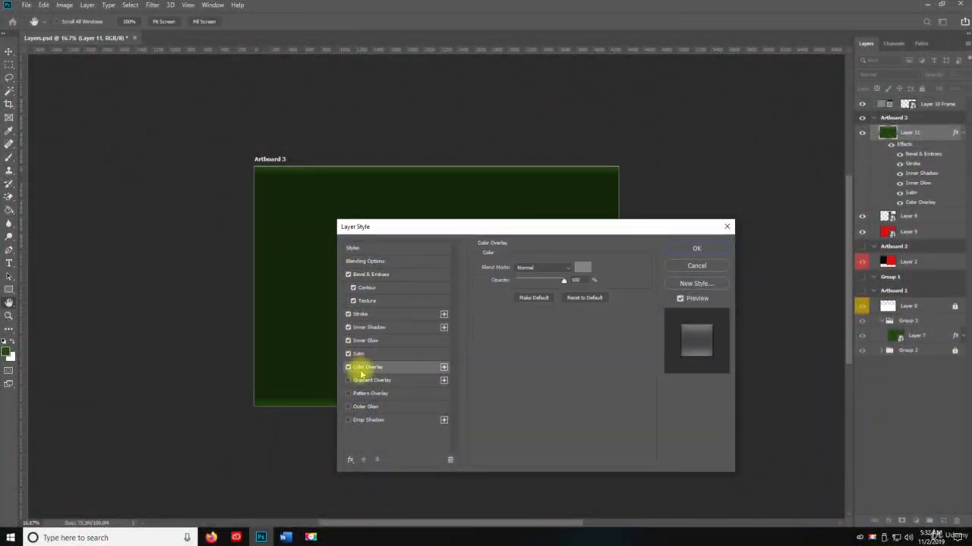
left_click(349, 368)
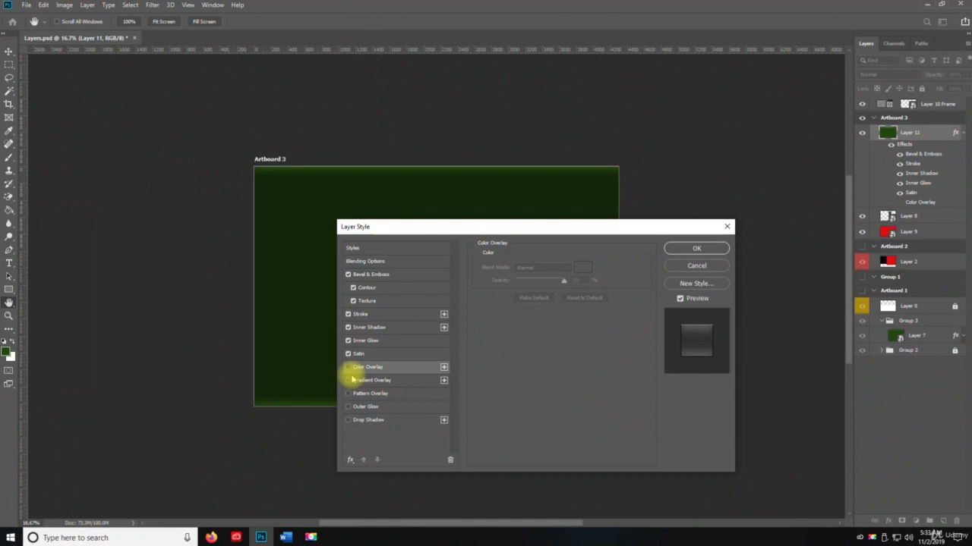
left_click(349, 407)
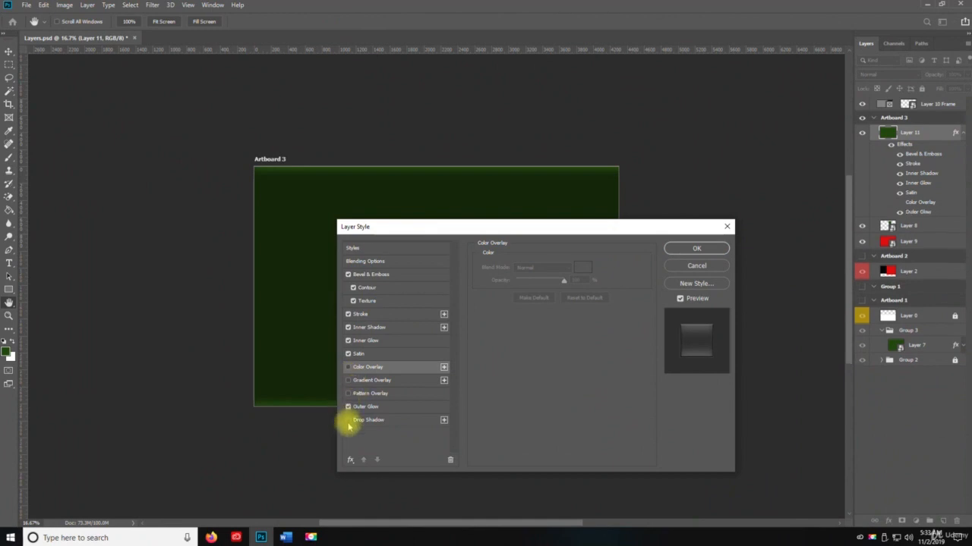
left_click(695, 249)
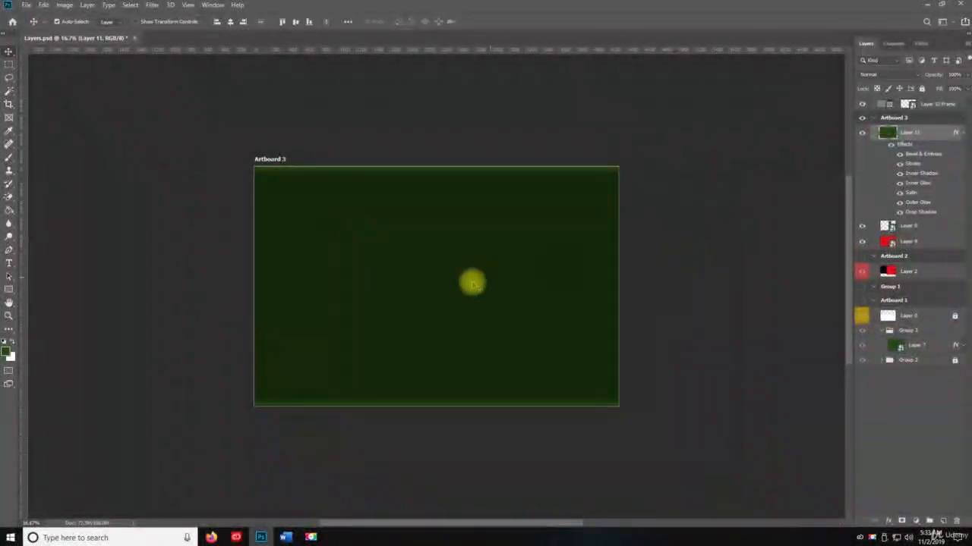